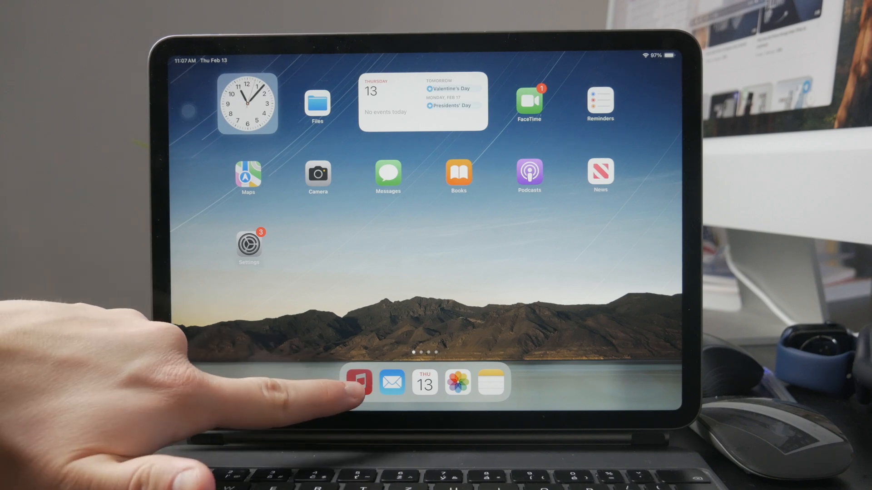
# Launch the Settings app from the Home Screen.
pyautogui.click(358, 383)
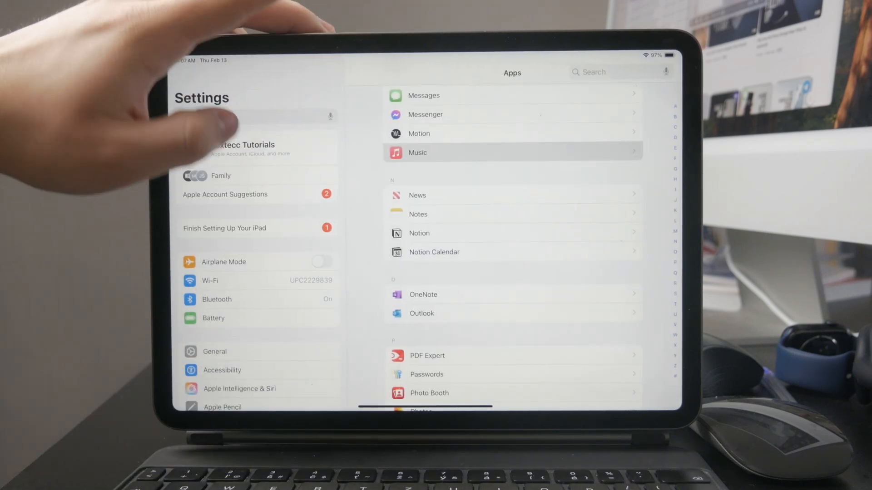
# Check the Apple Account's Subscriptions page, which lists no active subscriptions.
pyautogui.click(257, 148)
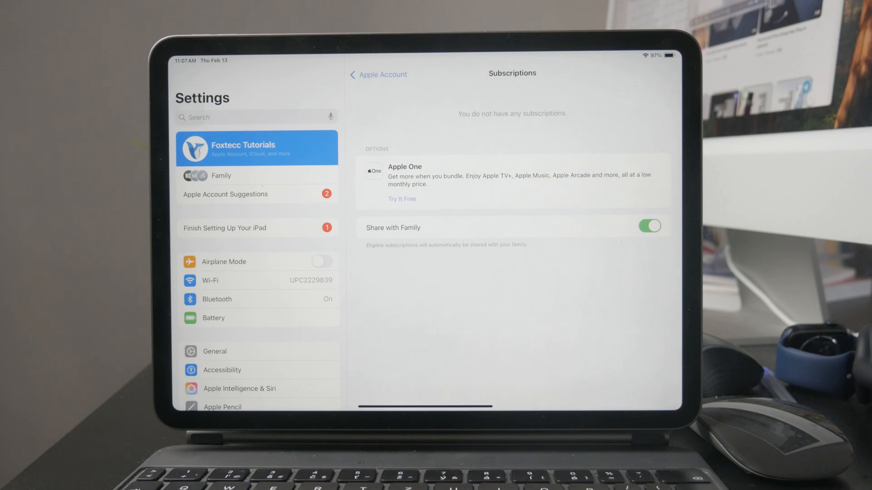
pyautogui.scroll(-3)
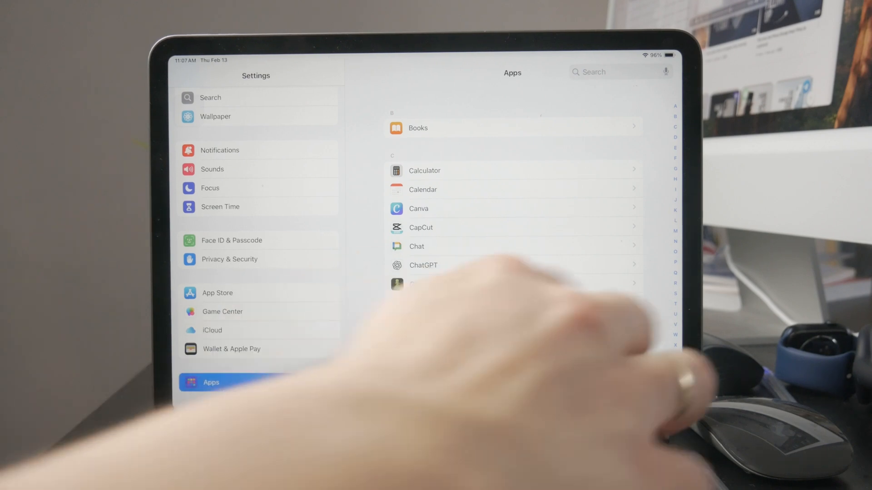
# Scroll the Apps list down to the M–N section where Music appears.
pyautogui.scroll(-3)
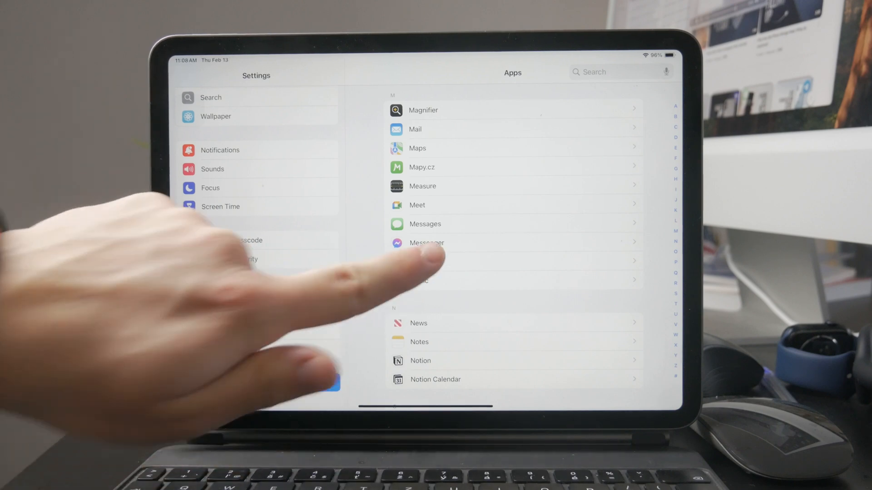
# In Music settings, toggle Sync Library off, then cancel the Turn Off alert so it stays on.
pyautogui.click(422, 281)
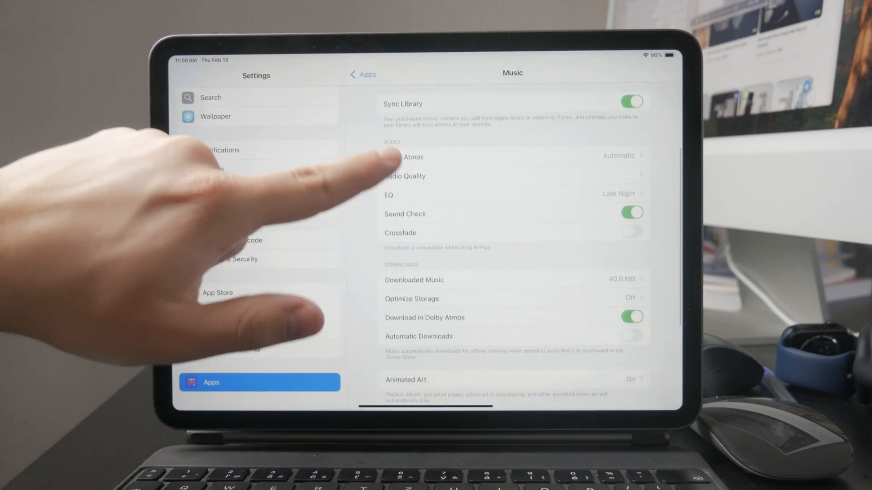
pyautogui.click(631, 102)
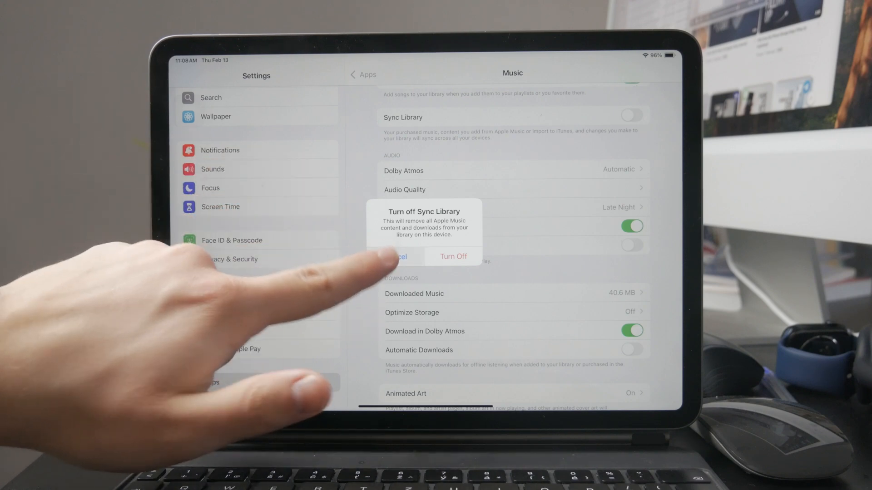
pyautogui.click(398, 256)
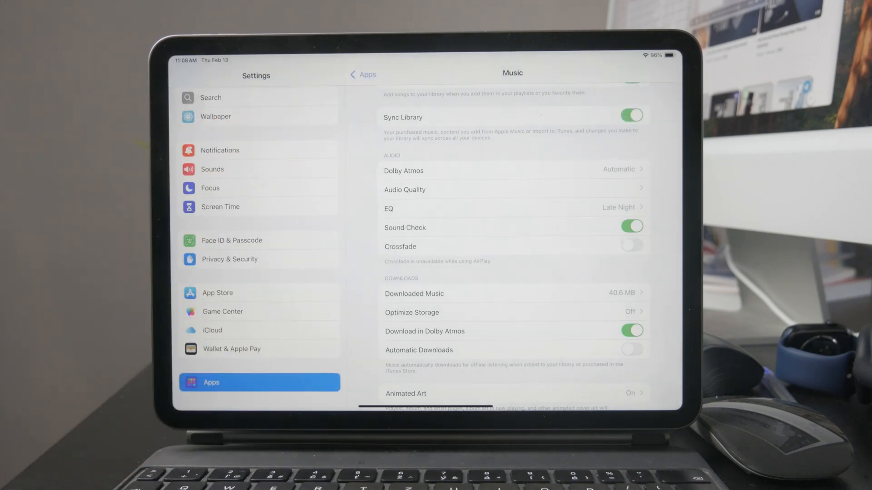